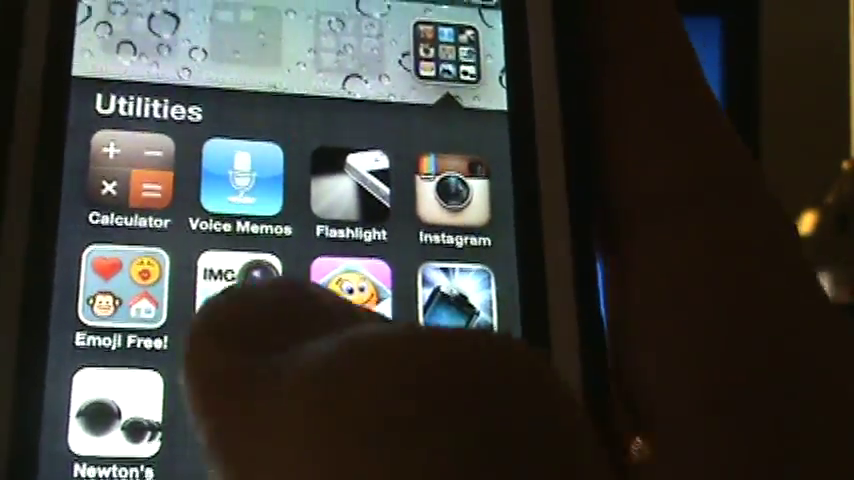
Launch the Image to Text app from the home screen's Utilities folder.
left_click(238, 290)
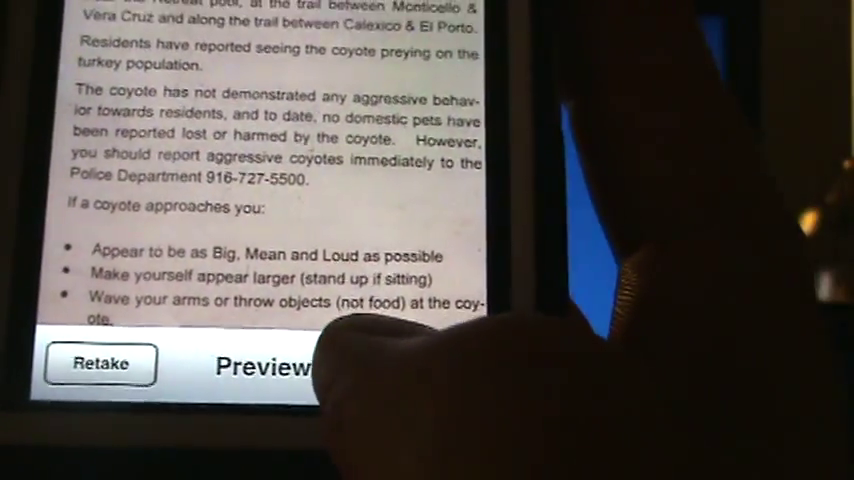
Show the Email and Evernote sharing options for the converted coyote-sightings article.
left_click(262, 365)
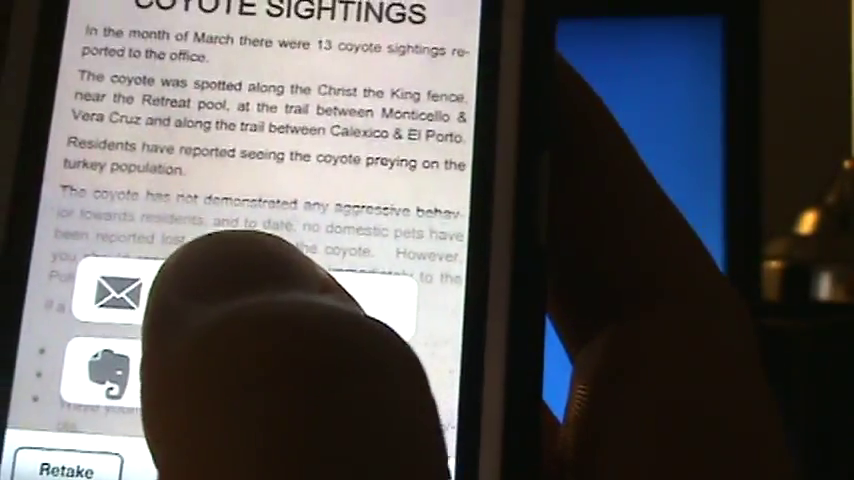